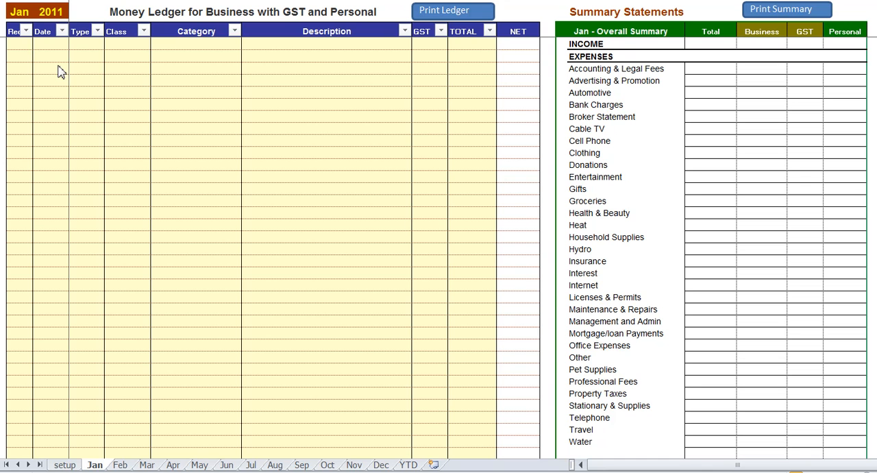
mouse_move(51, 74)
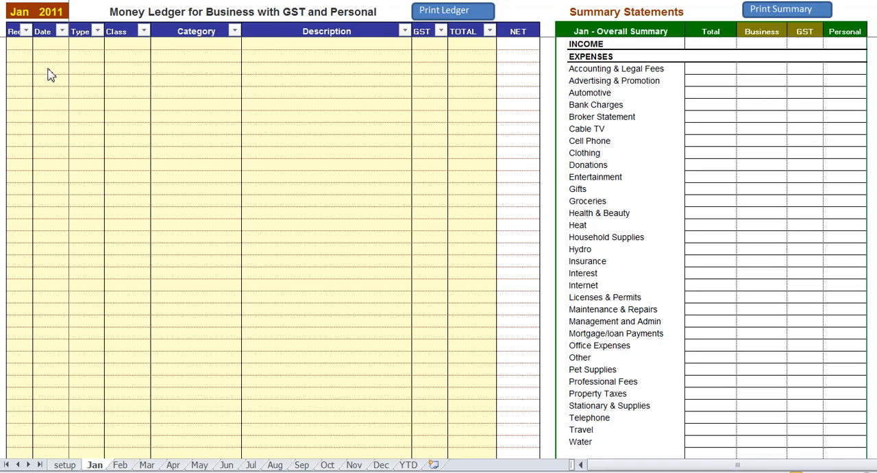
Glance at the Feb and Jan ledgers, then scroll right to the Business Only Summary.
left_click(50, 68)
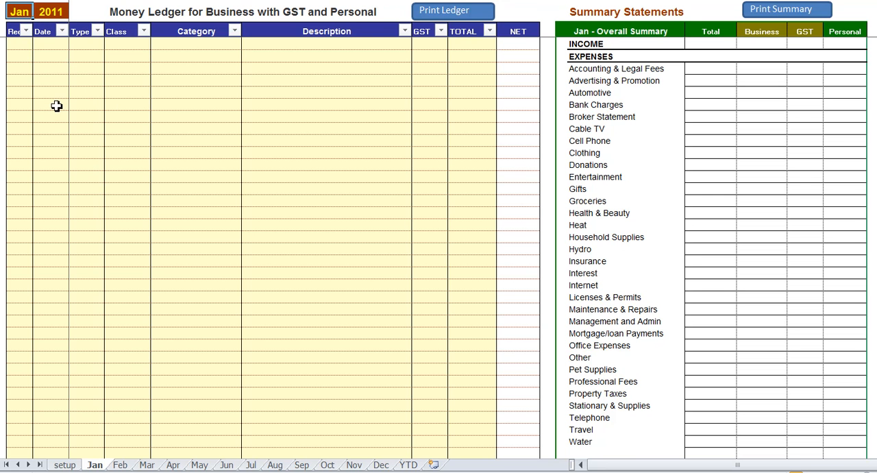
left_click(120, 465)
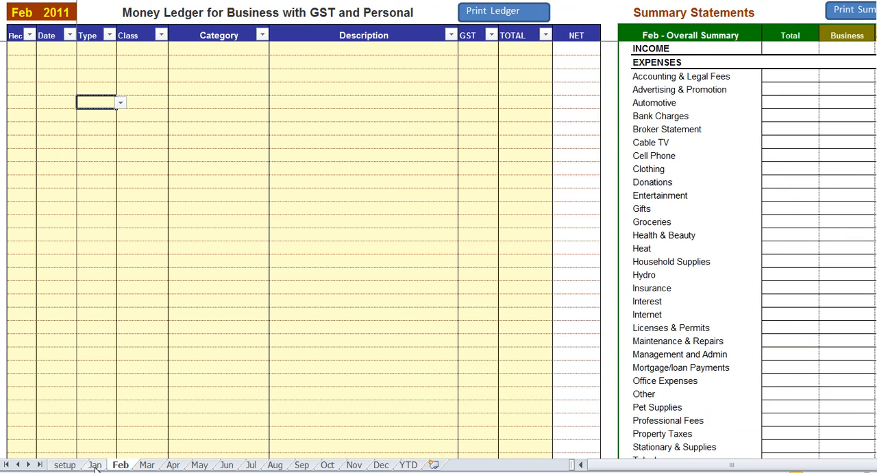
left_click(95, 465)
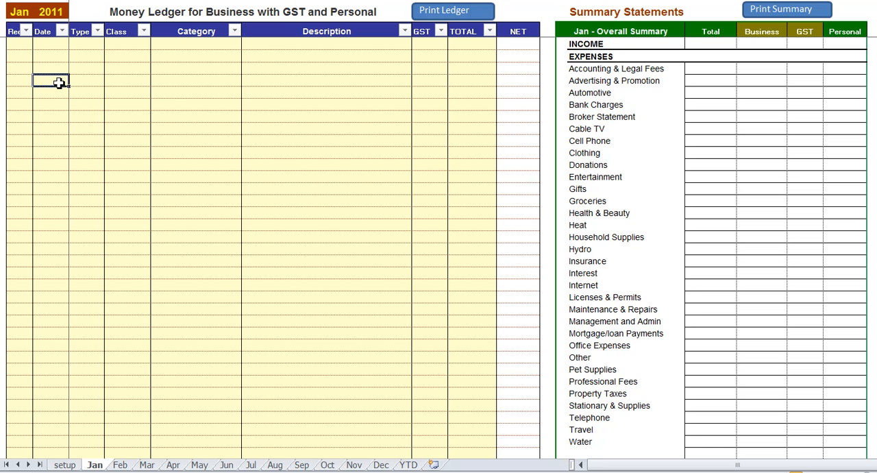
mouse_move(68, 118)
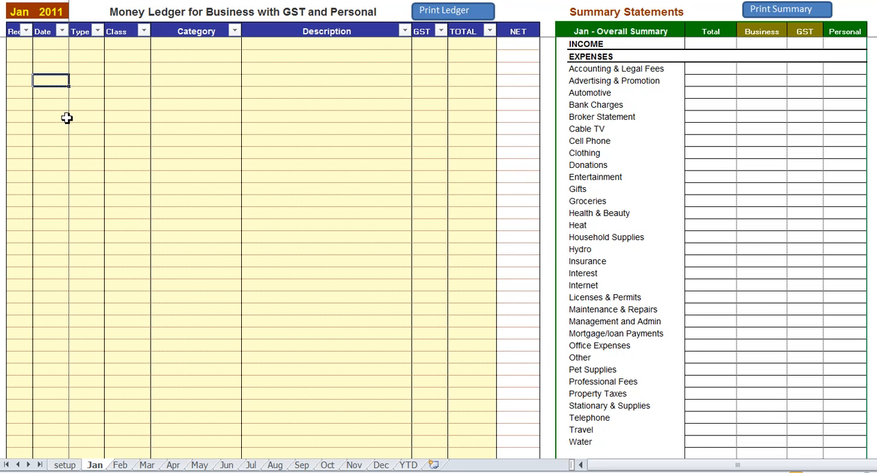
mouse_move(327, 108)
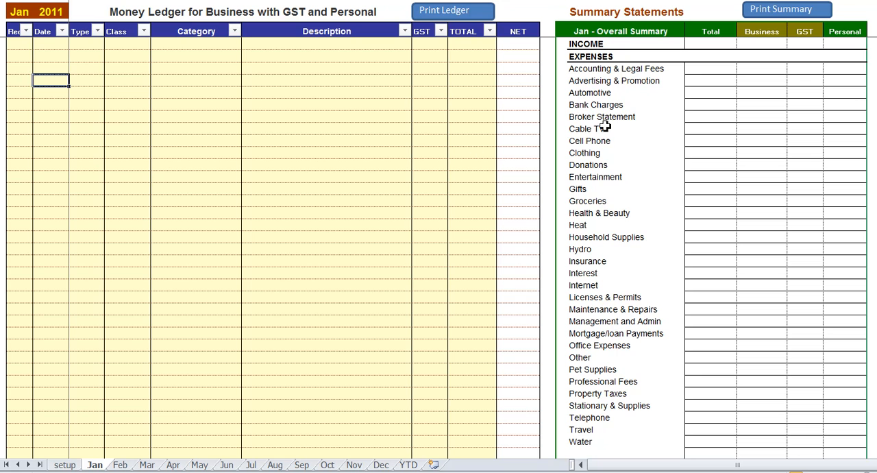
left_click(625, 224)
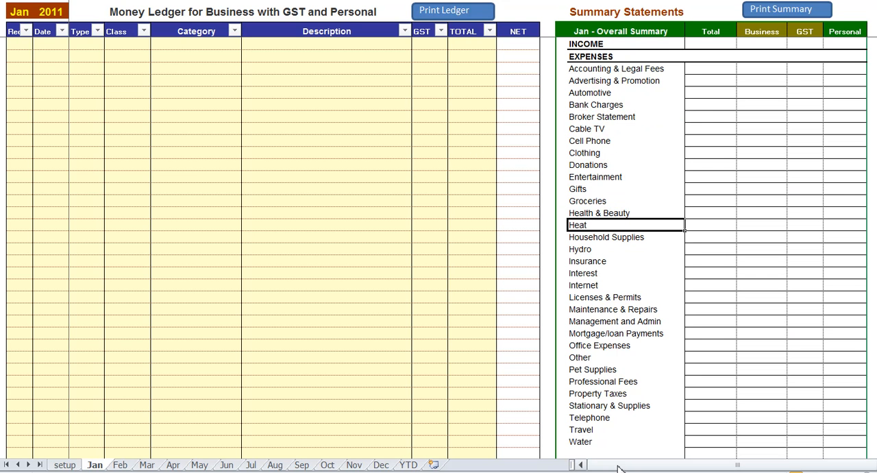
scroll("right", 3)
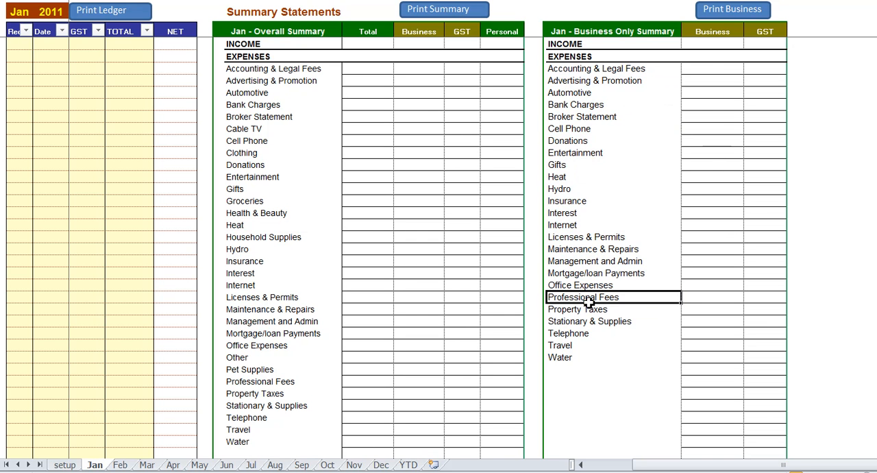
mouse_move(626, 338)
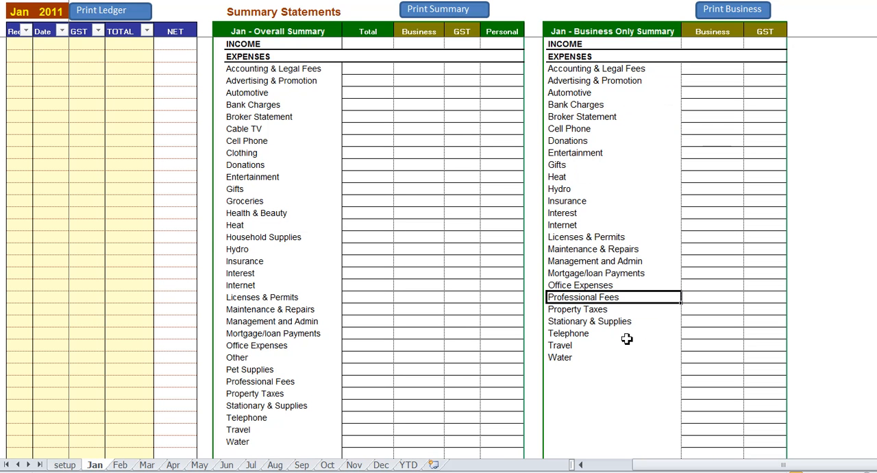
mouse_move(480, 28)
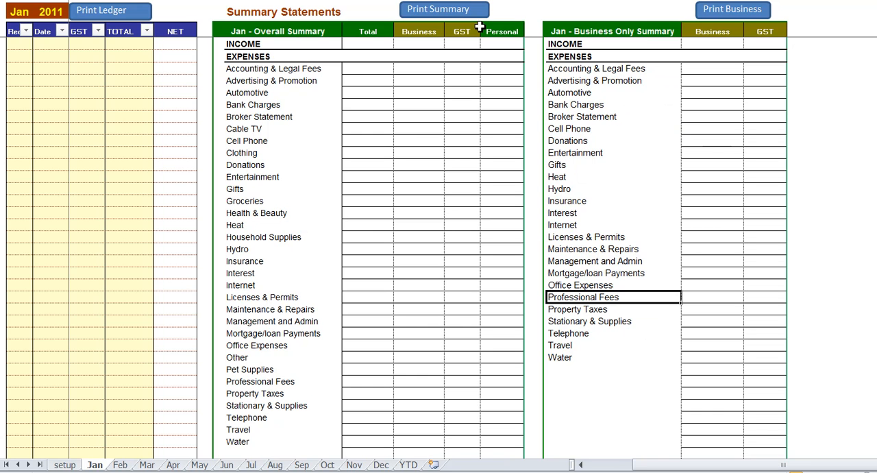
mouse_move(392, 194)
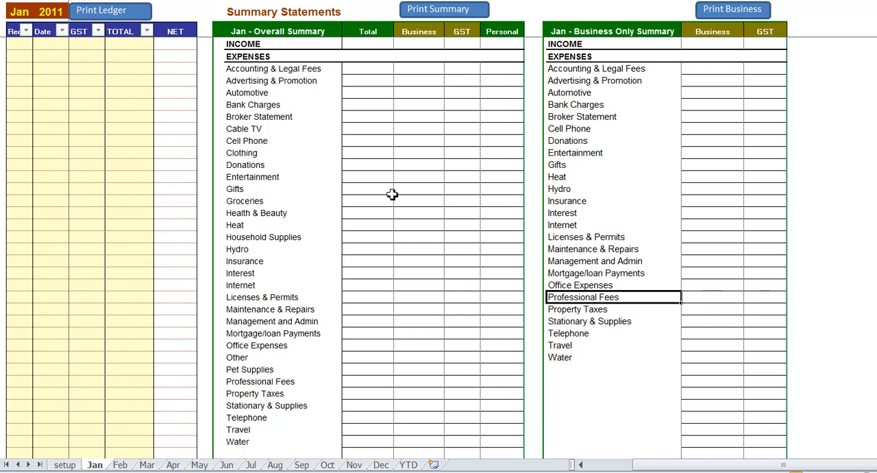
mouse_move(391, 254)
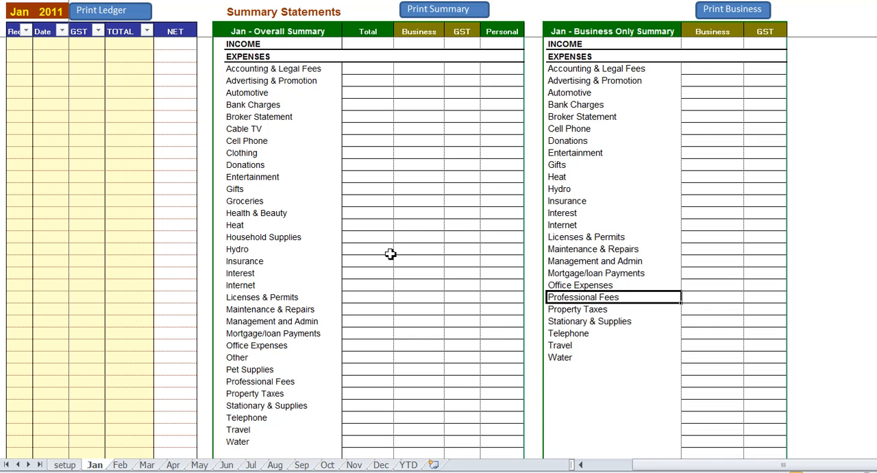
scroll("down", 3)
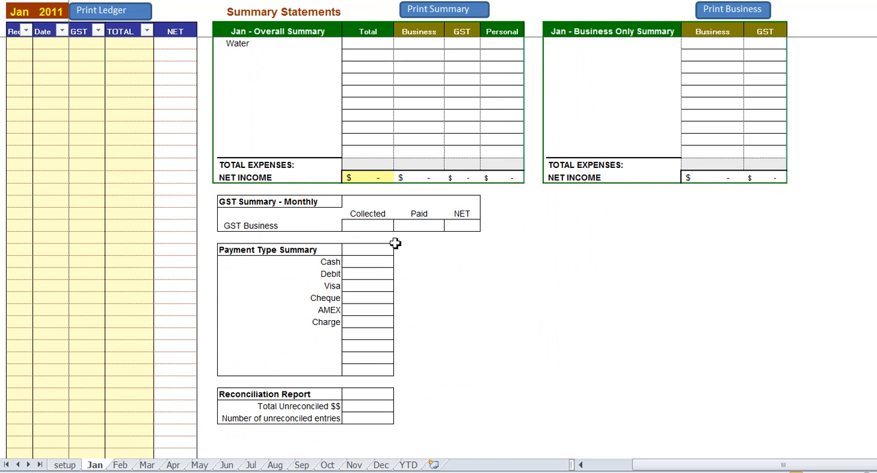
left_click(368, 225)
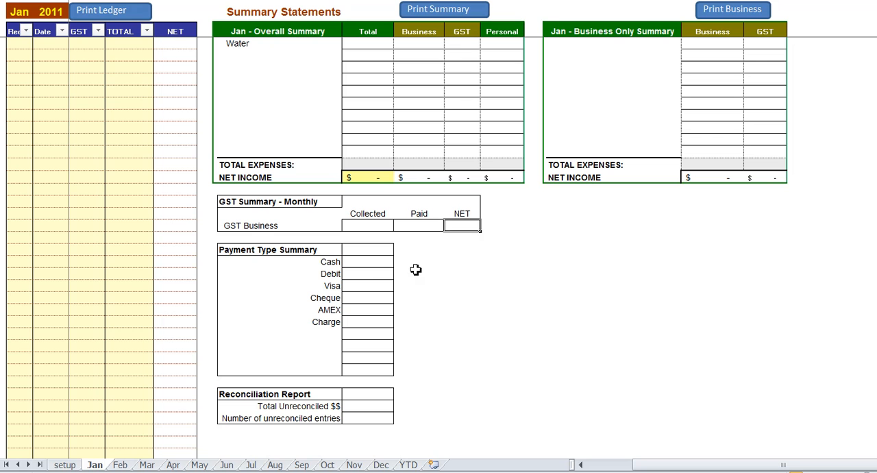
mouse_move(352, 279)
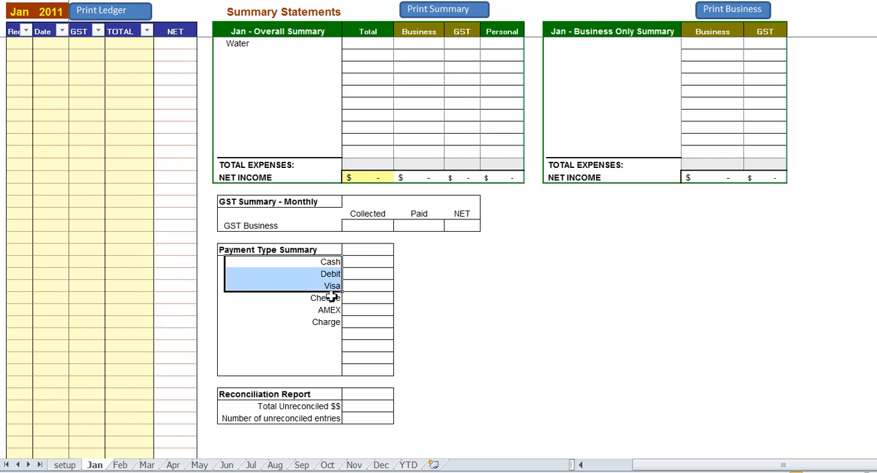
left_click(281, 297)
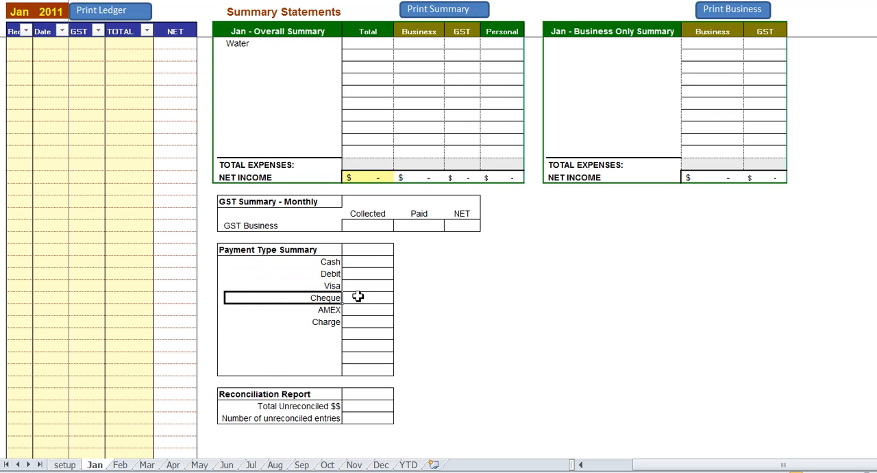
left_click(368, 273)
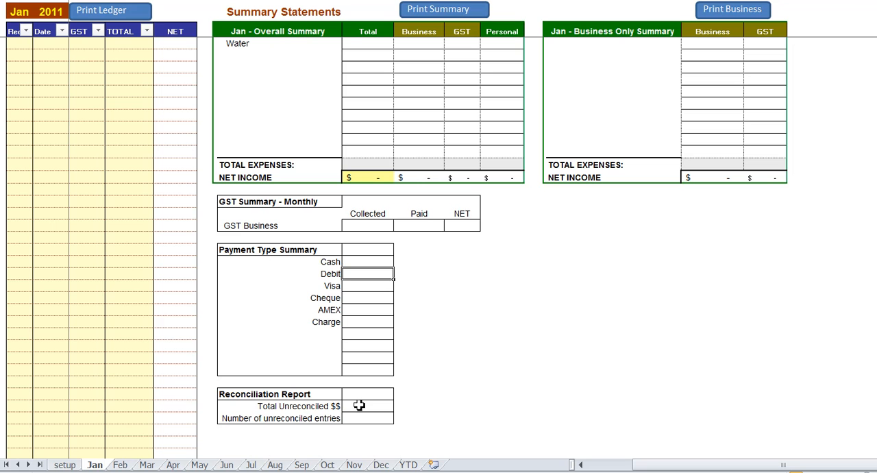
left_click(368, 406)
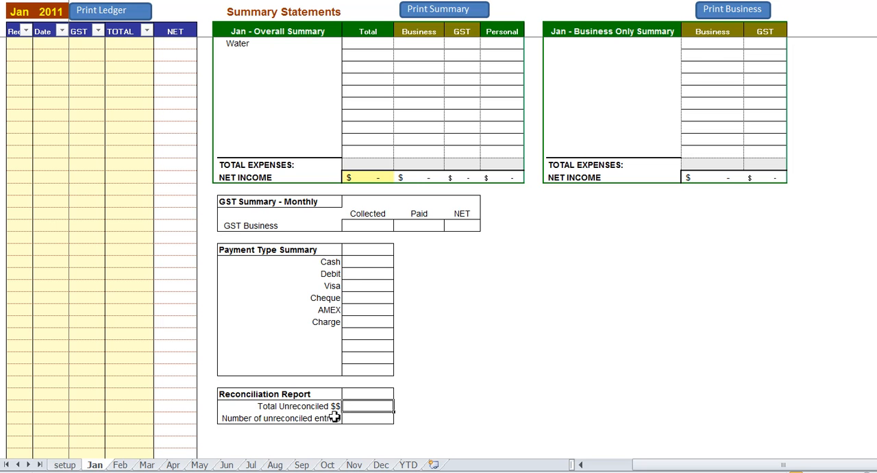
mouse_move(381, 418)
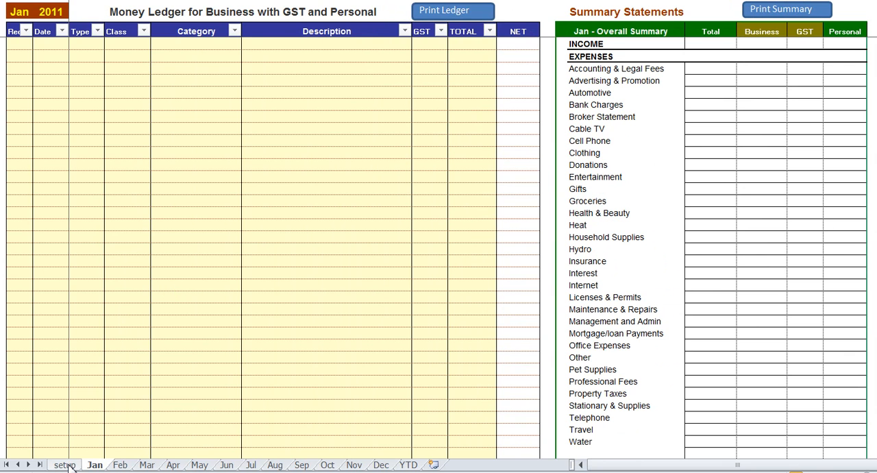
left_click(65, 465)
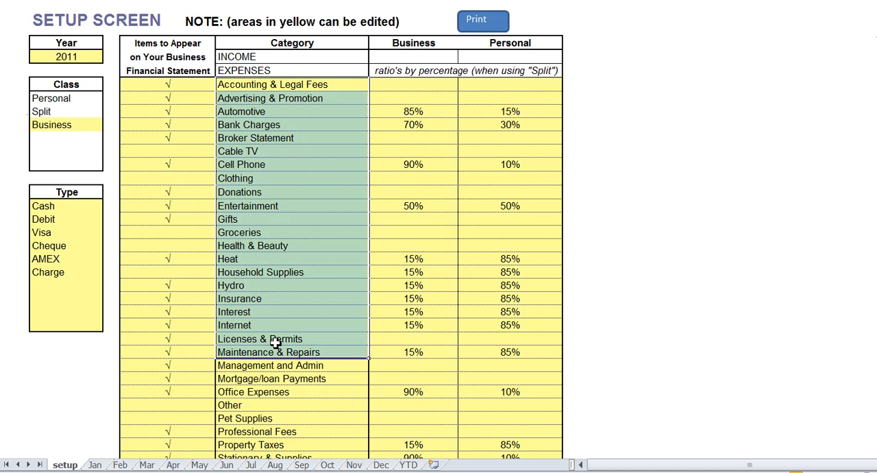
left_click(260, 339)
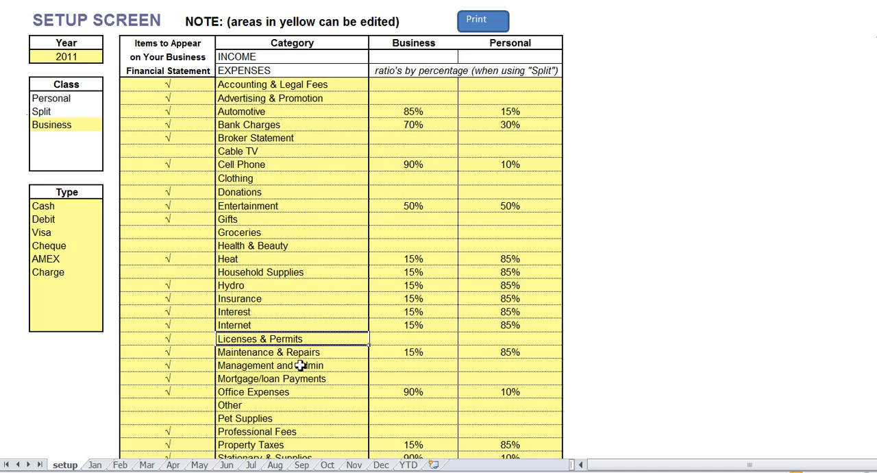
mouse_move(278, 112)
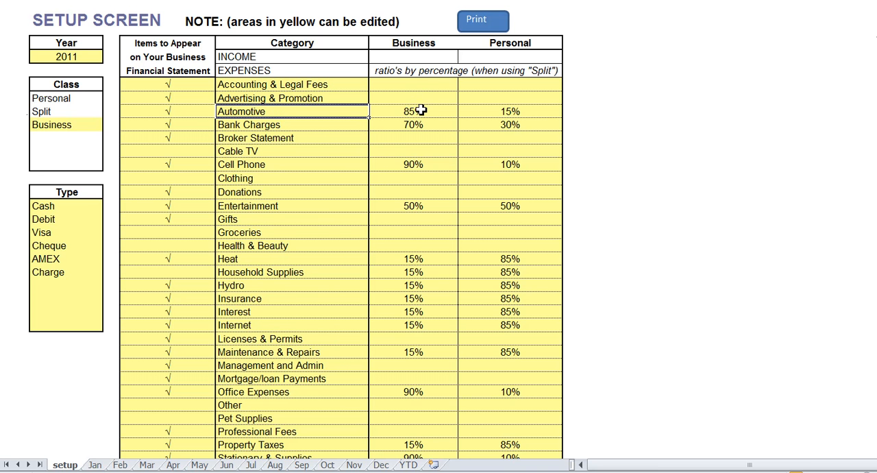
left_click(413, 111)
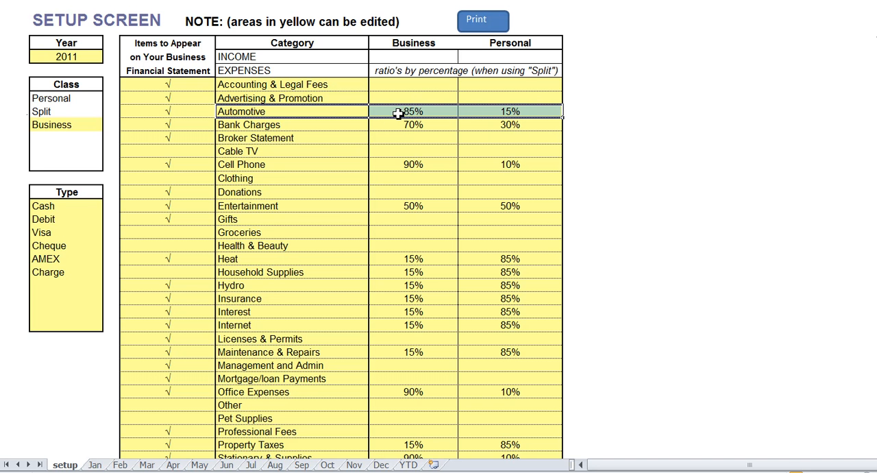
left_click(510, 111)
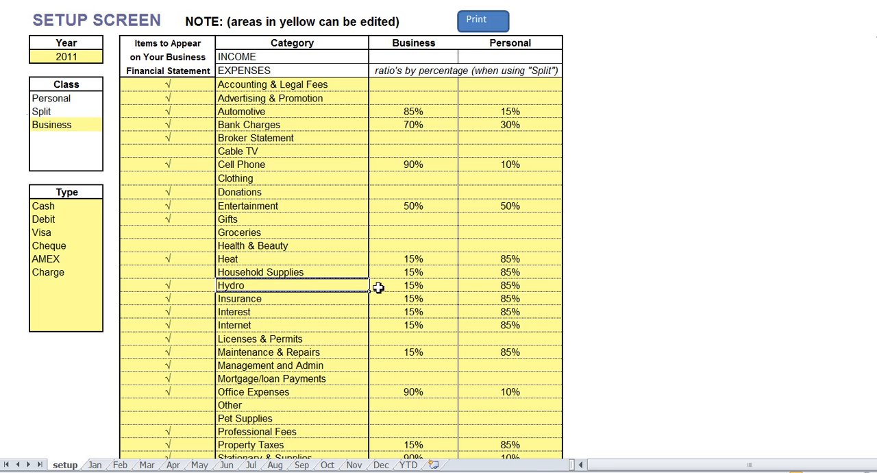
left_click(510, 285)
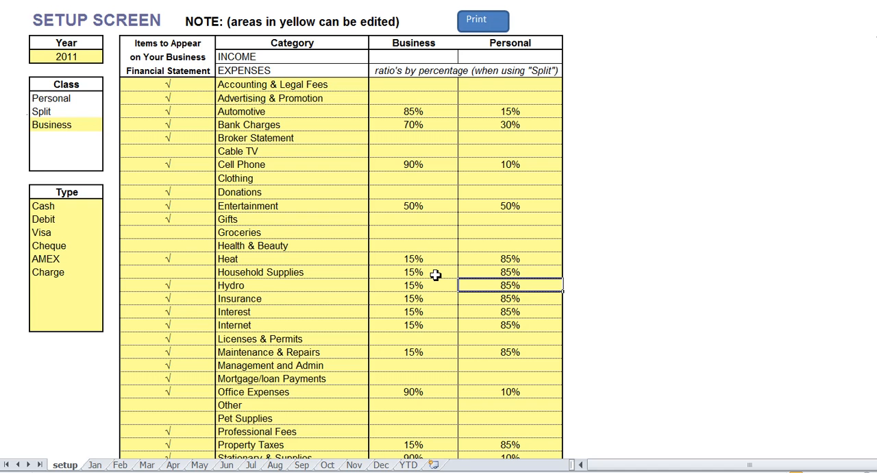
left_click(413, 272)
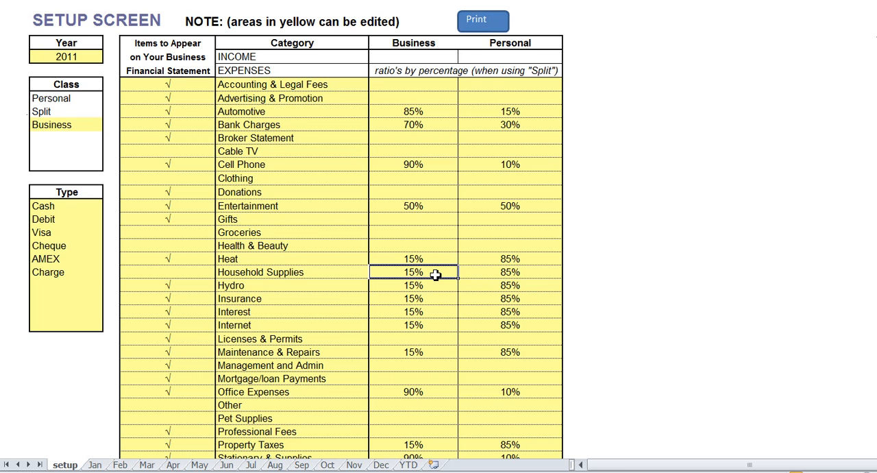
left_click(292, 285)
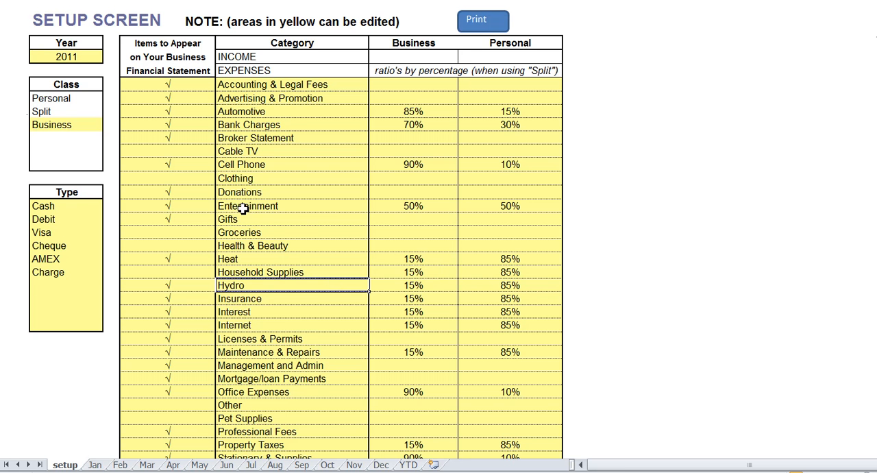
left_click(167, 42)
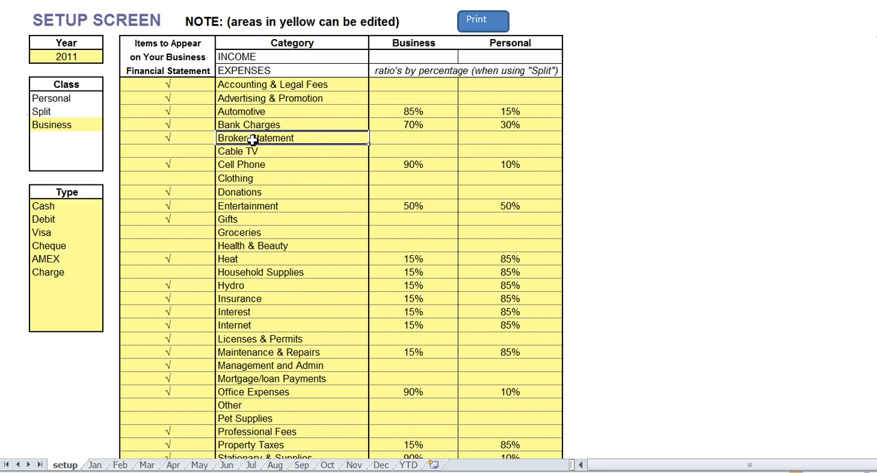
mouse_move(58, 183)
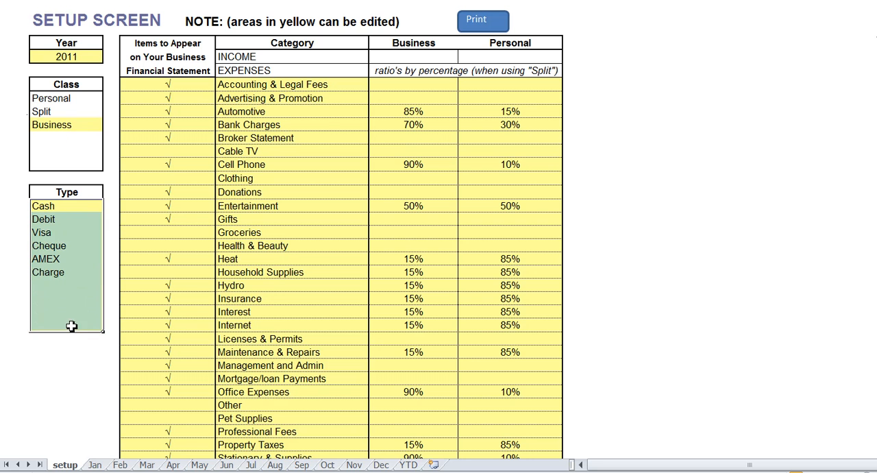
left_click(48, 245)
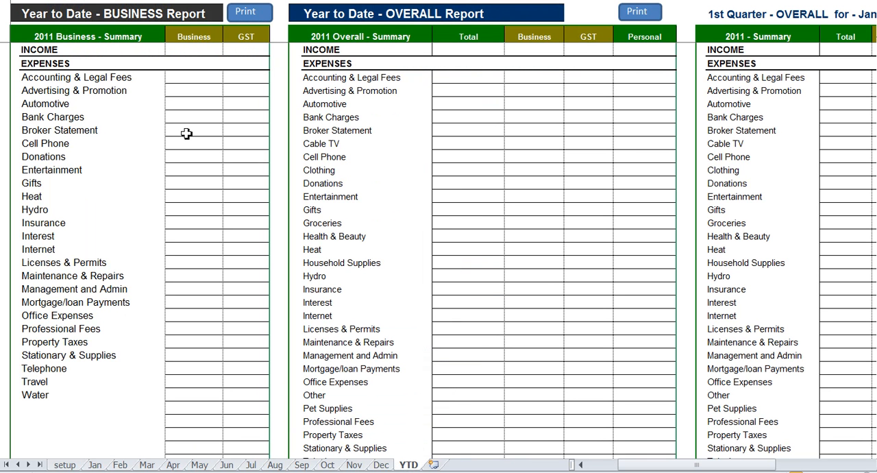
mouse_move(180, 86)
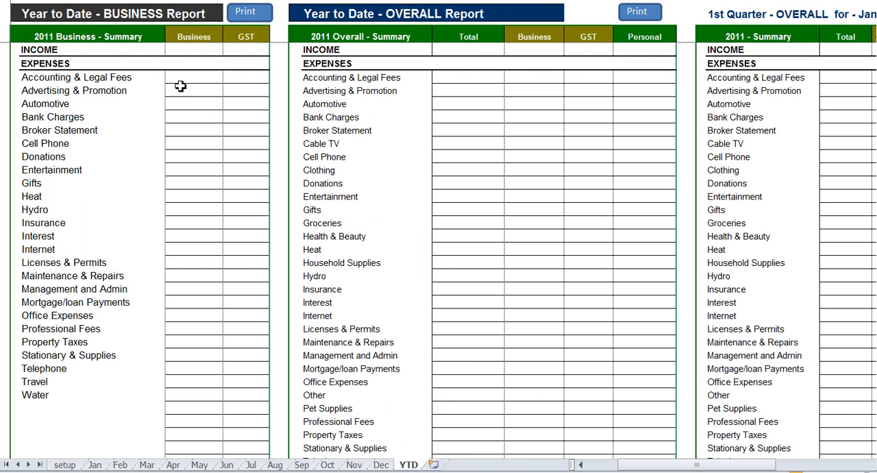
mouse_move(390, 169)
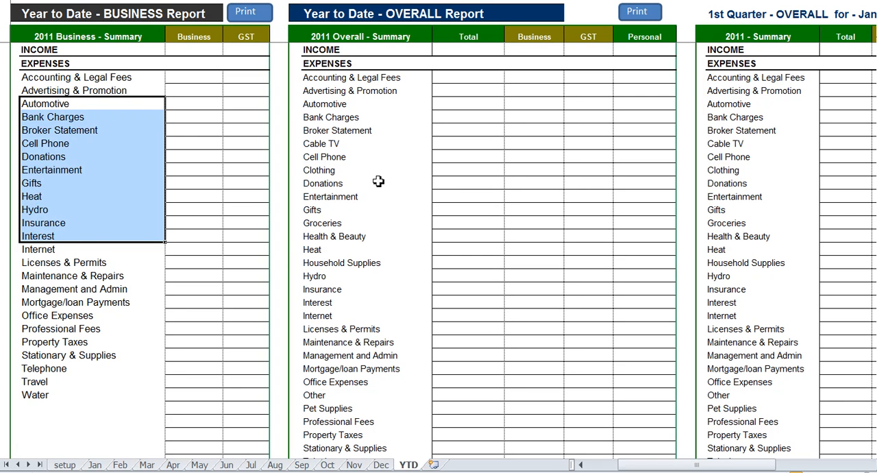
left_click(366, 117)
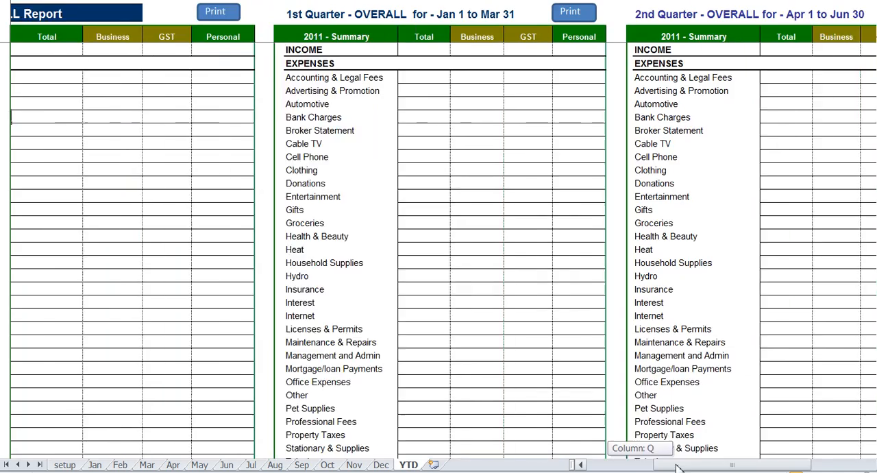
scroll("right", 3)
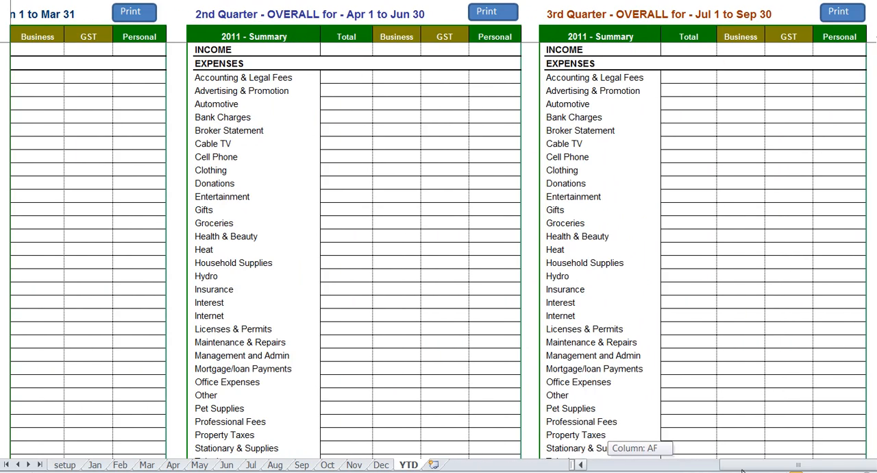
scroll("right", 3)
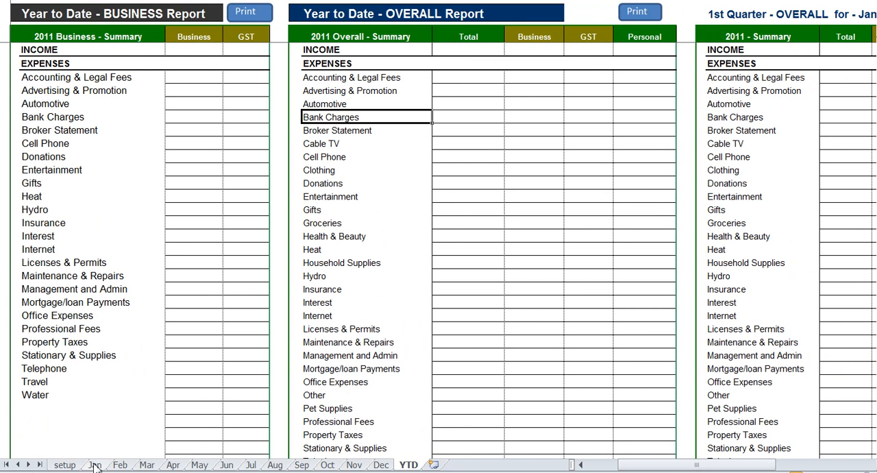
Start an 11-Jan entry on the Jan ledger, paid by Cheque and classed Business.
left_click(94, 465)
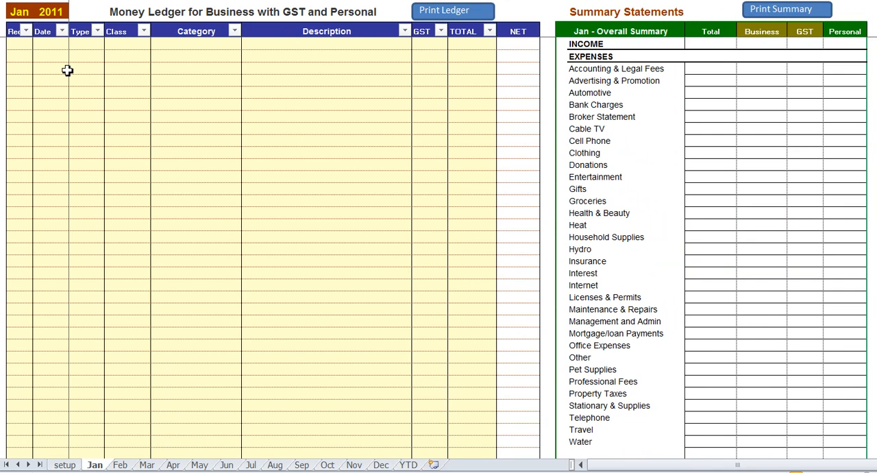
left_click(51, 67)
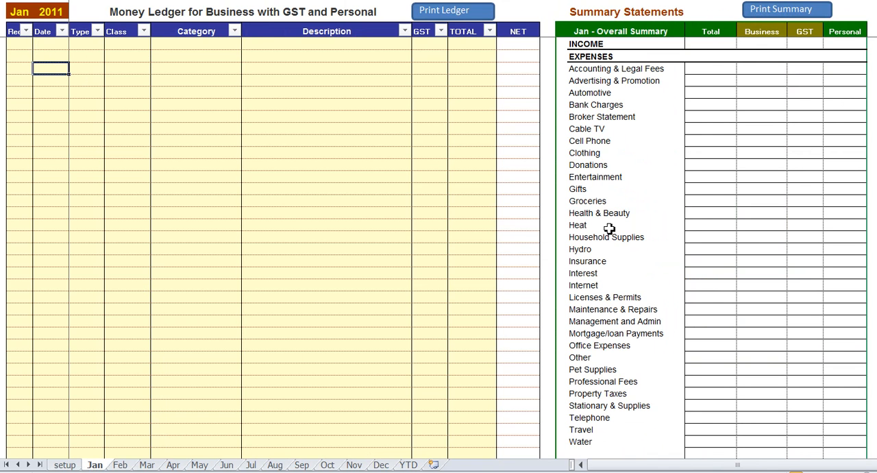
type("1jan")
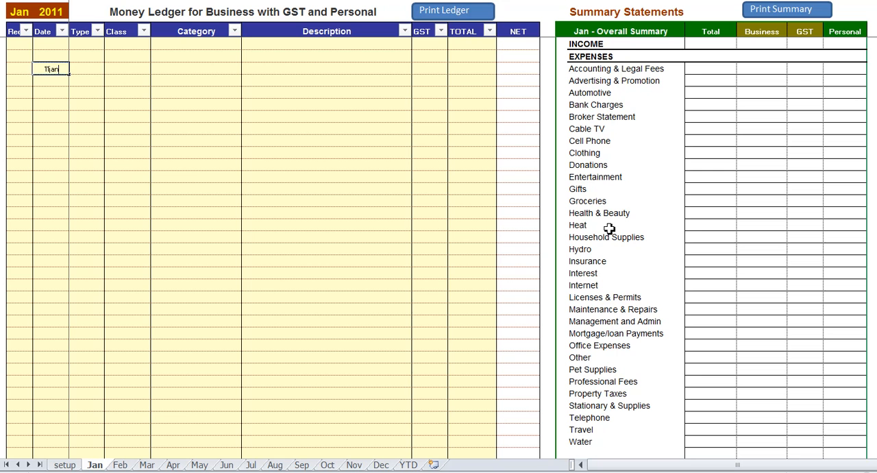
left_click(108, 69)
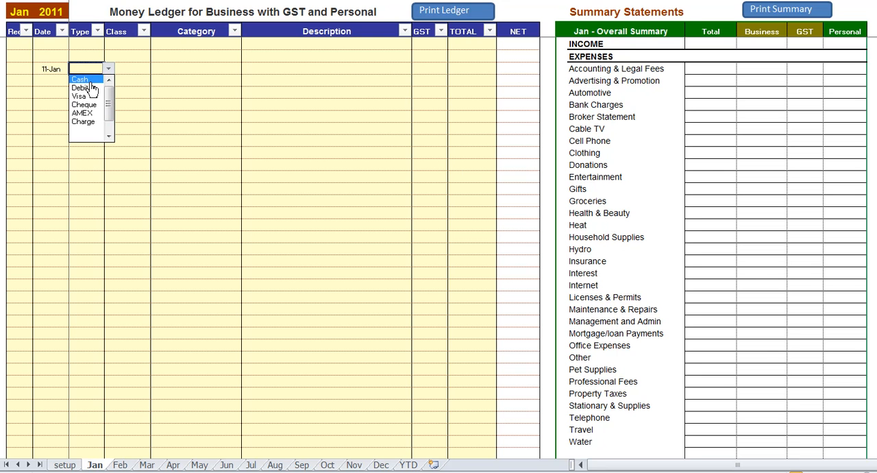
left_click(84, 105)
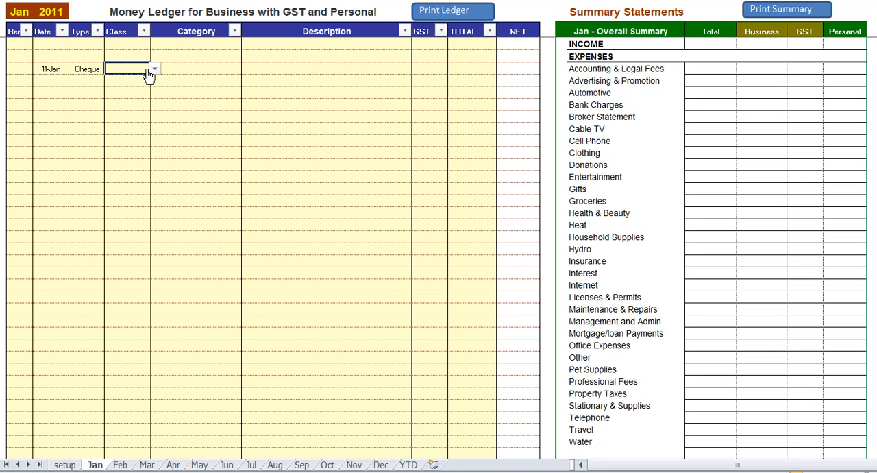
left_click(154, 68)
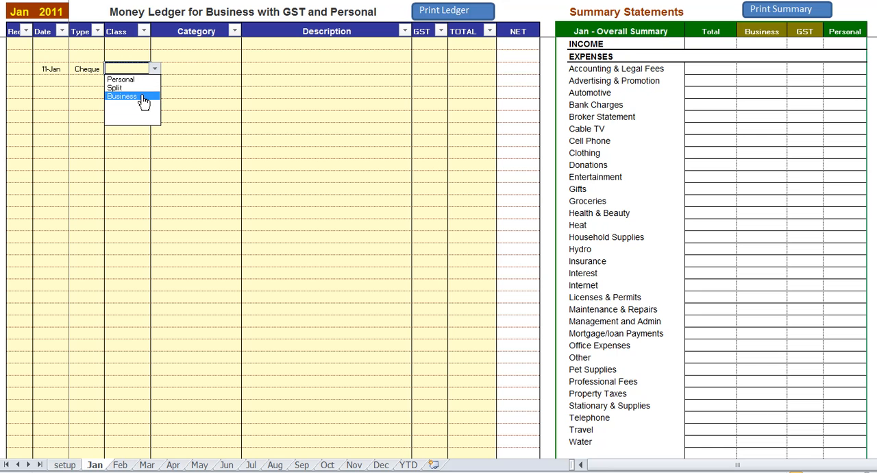
left_click(121, 96)
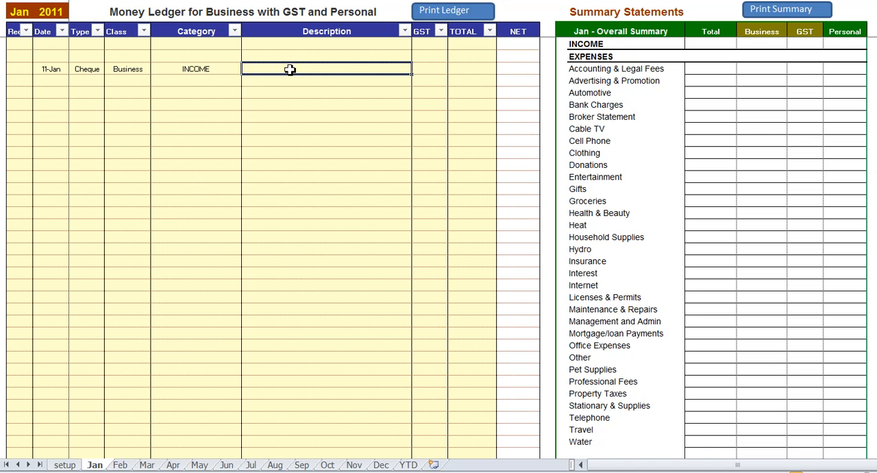
Describe the entry as a sale of xyz, with 105.00 GST and a 4,500.00 total.
type("Sale of")
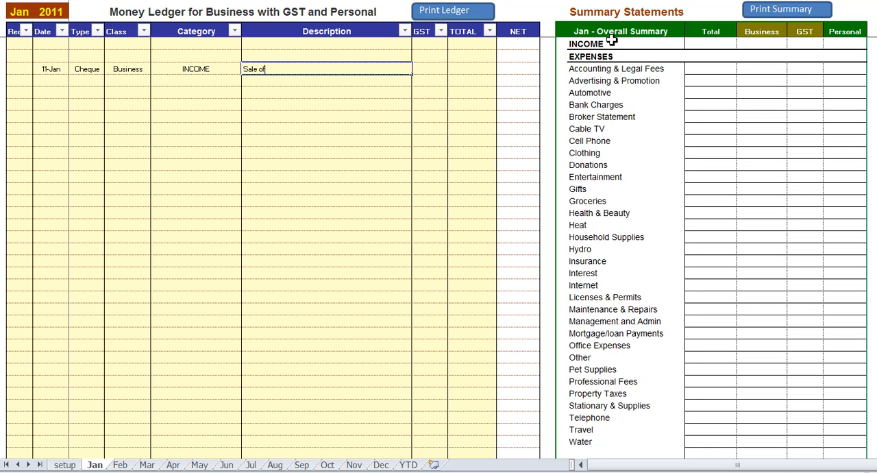
type("xyz")
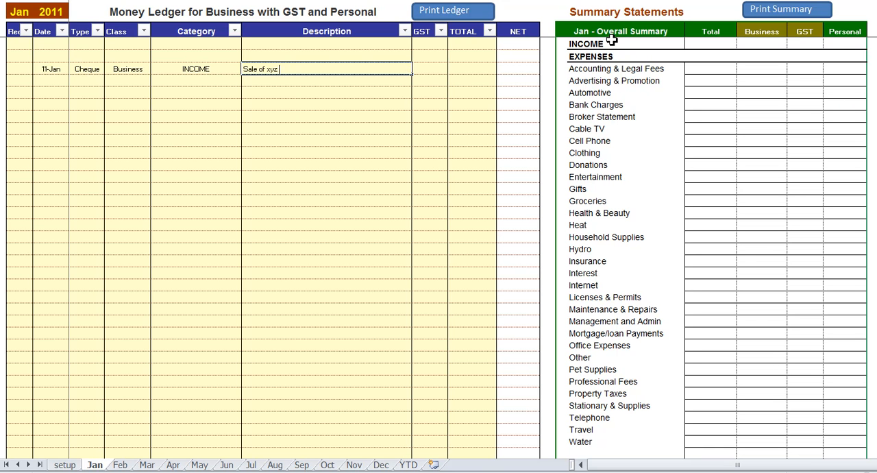
type("to")
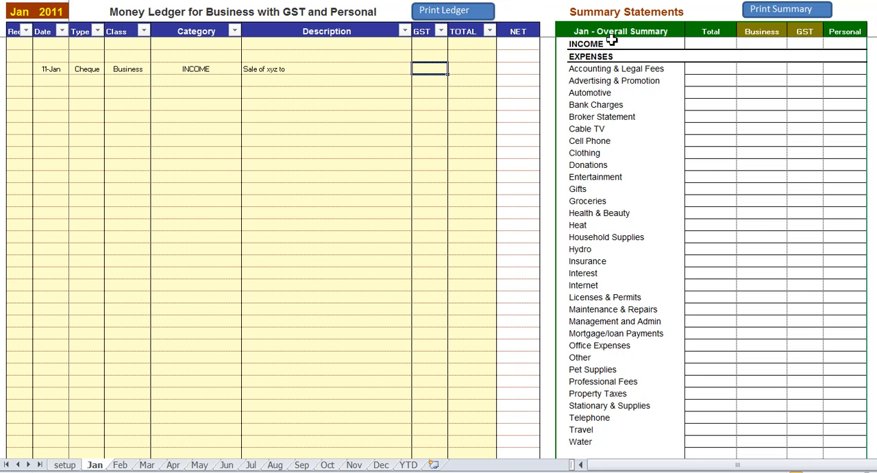
type("105.00")
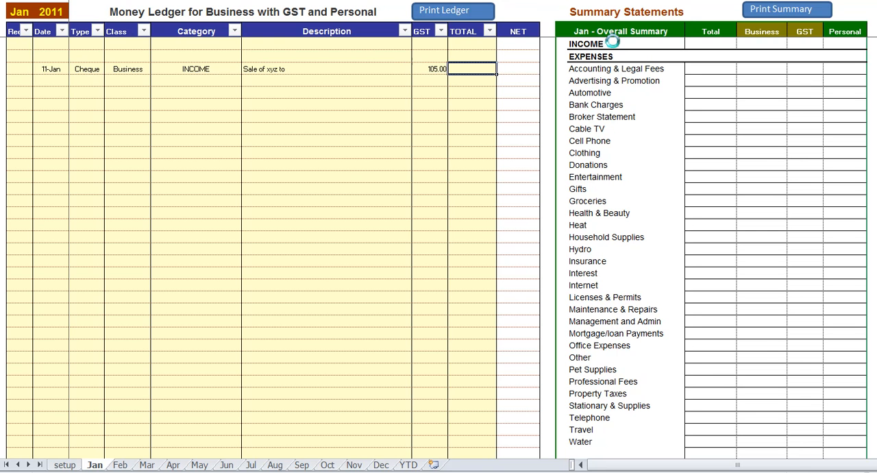
type("45")
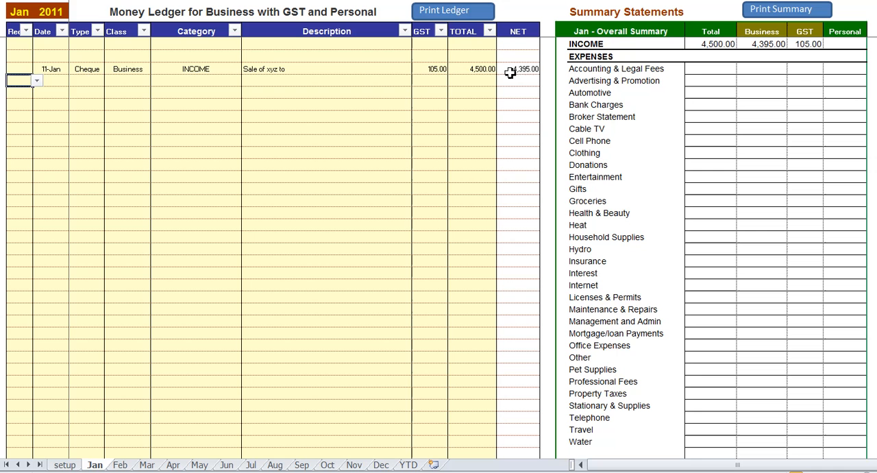
left_click(518, 69)
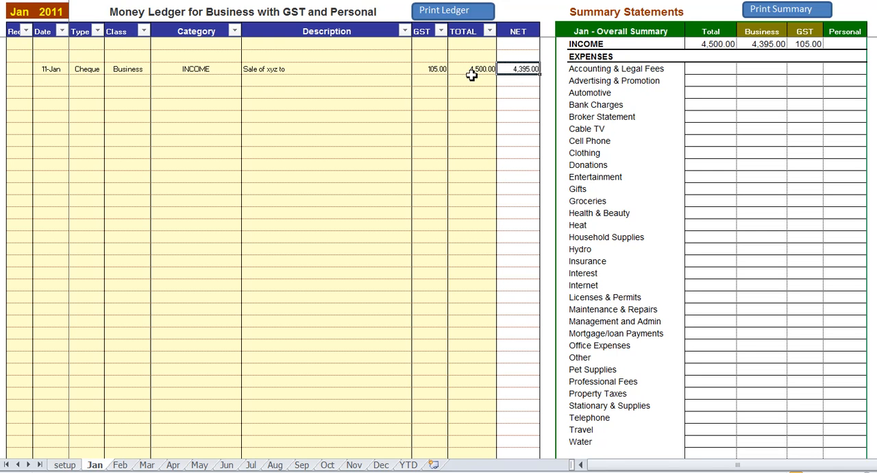
left_click(472, 69)
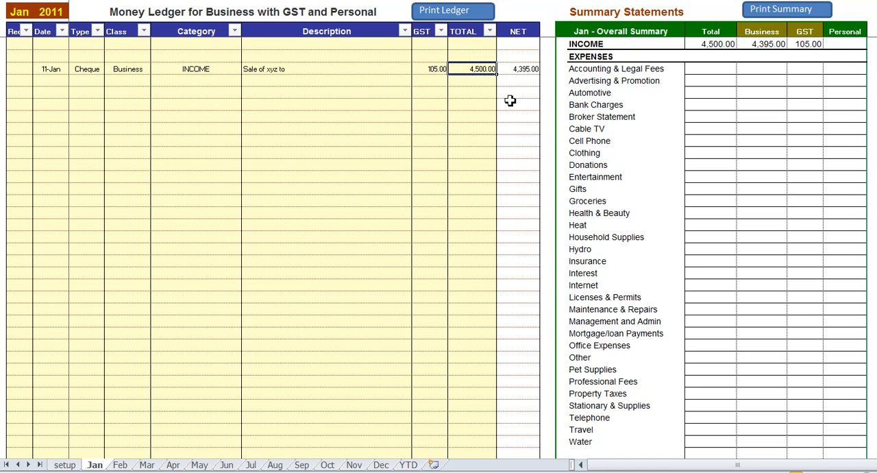
left_click(51, 80)
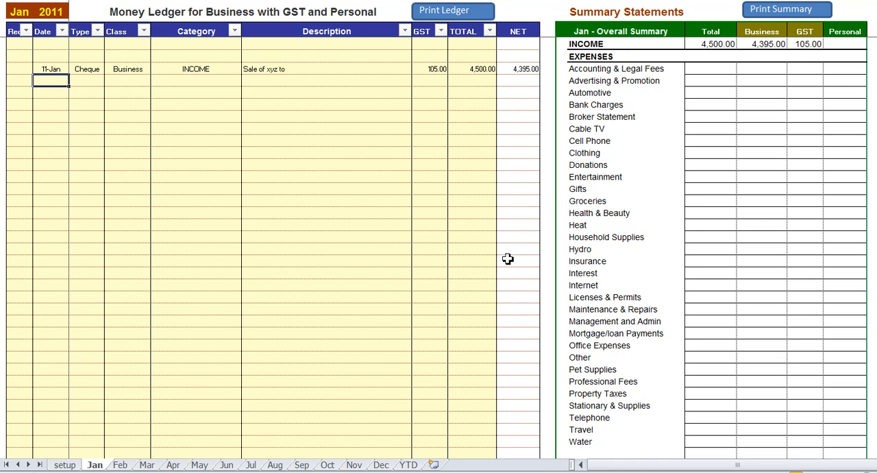
Log a 15-Jan Visa split Automotive 'Gas Purchase' with 2.50 GST and a 45.00 total.
type("15-Jan")
left_click(86, 81)
type("Visa")
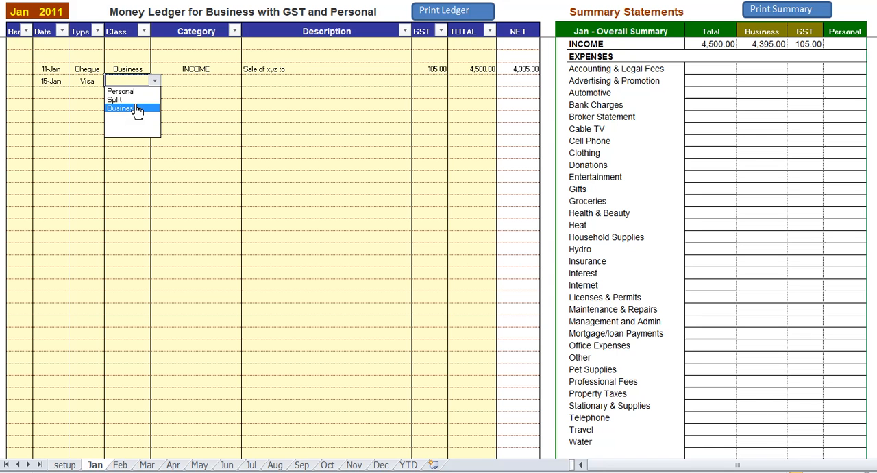
left_click(115, 100)
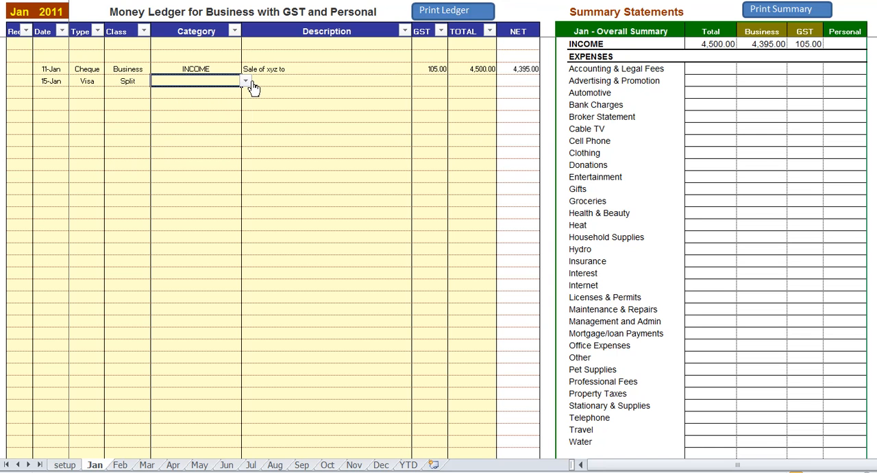
left_click(197, 81)
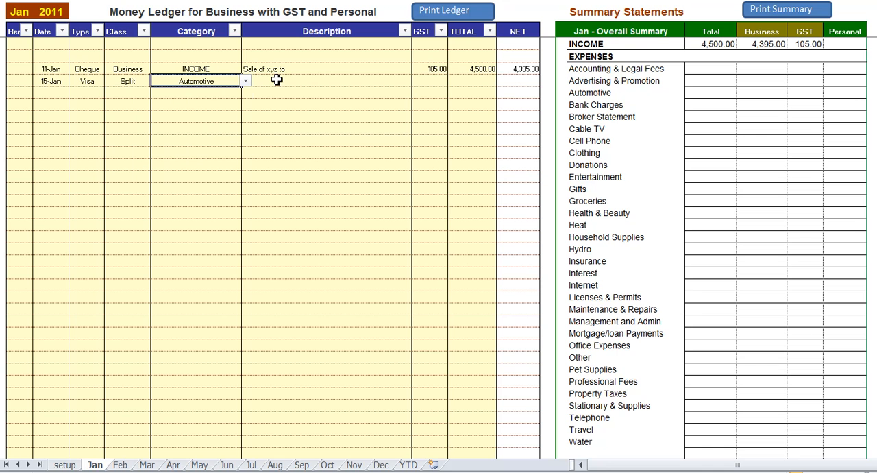
type("Gas P")
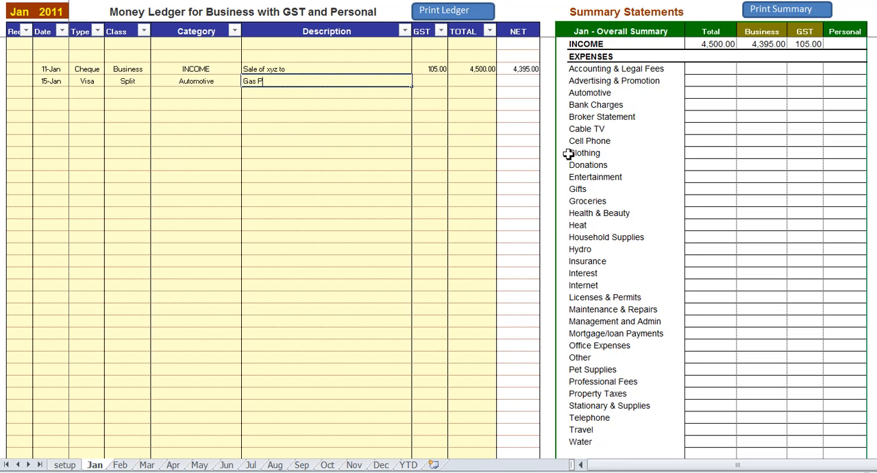
type("rchase")
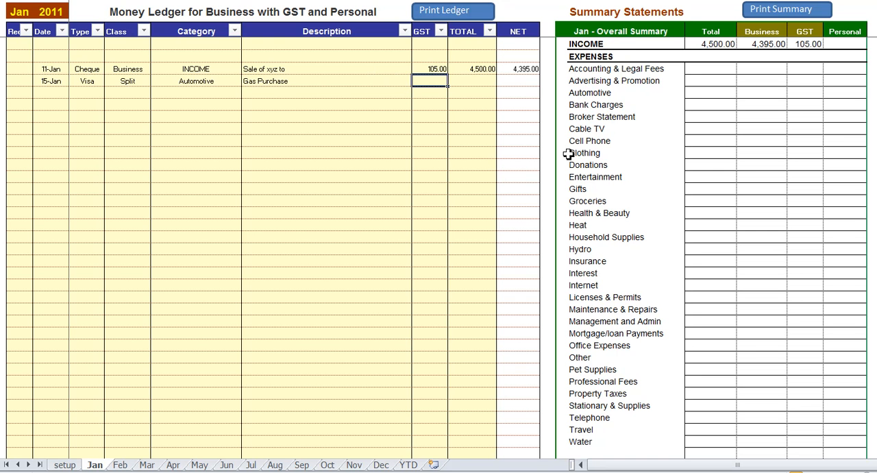
type("2.50")
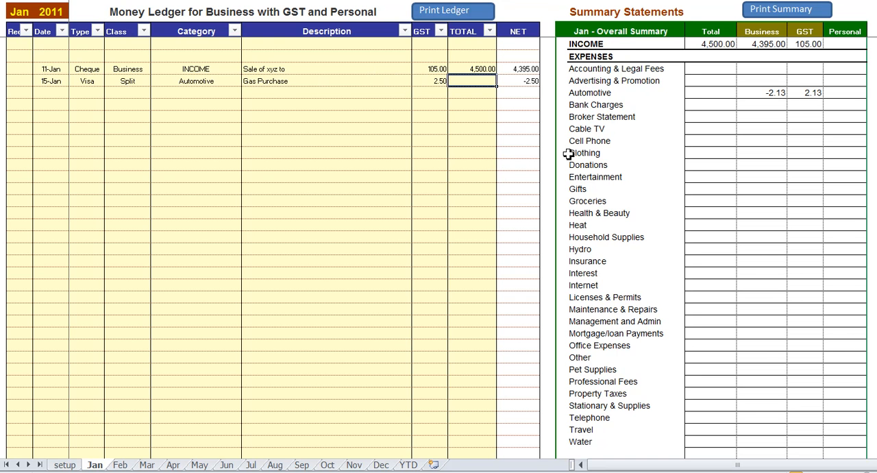
type("45.00")
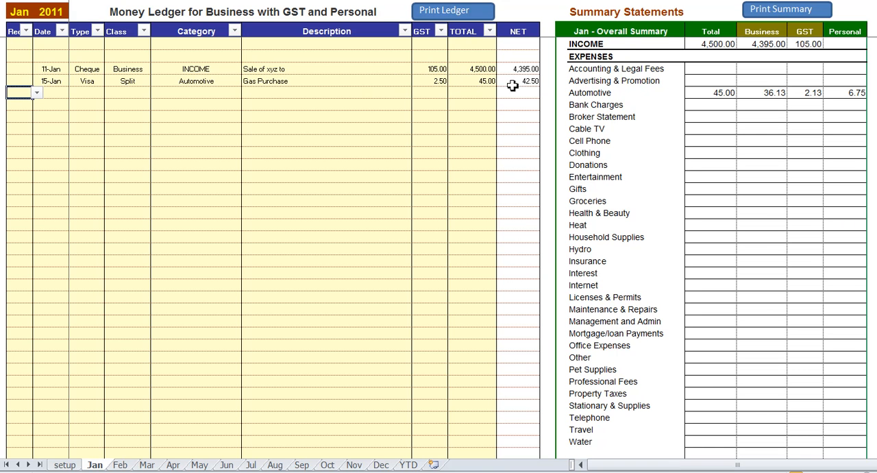
left_click(472, 81)
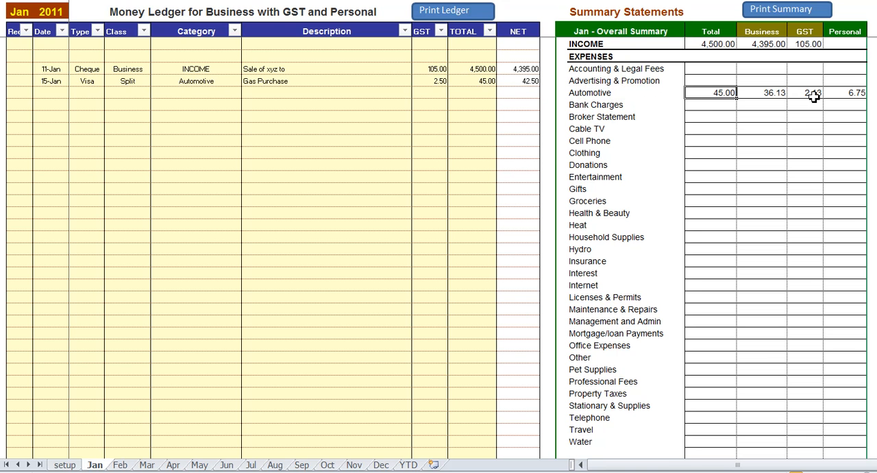
left_click(843, 93)
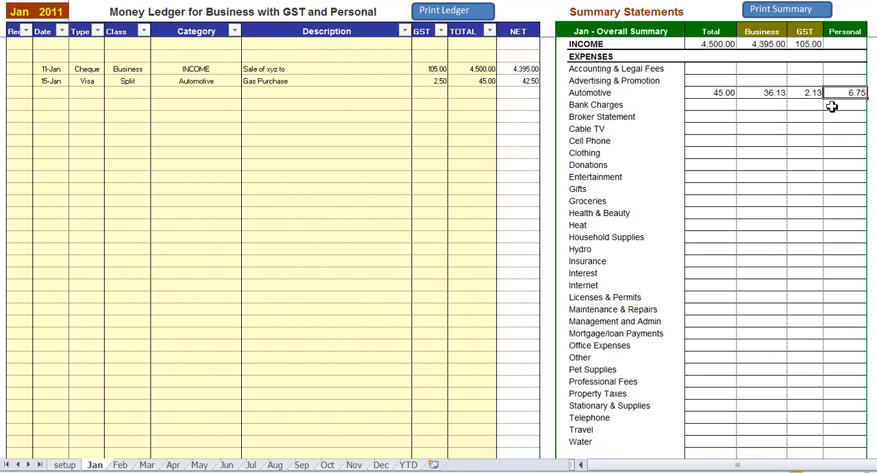
mouse_move(760, 97)
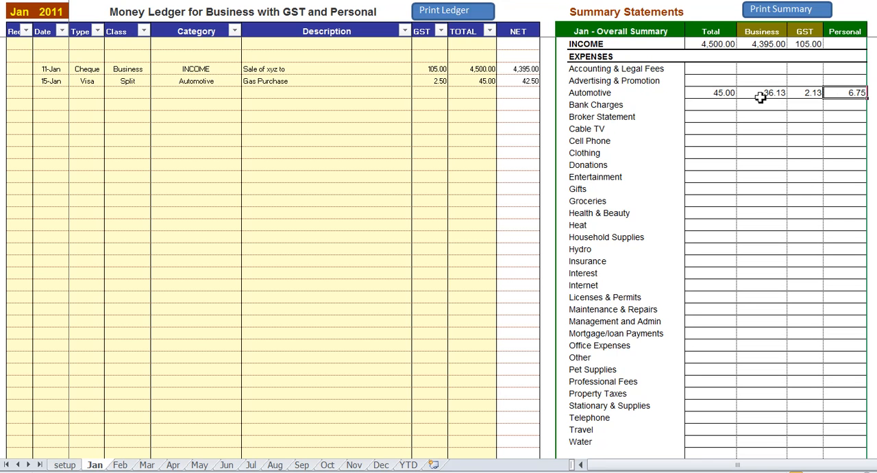
left_click(811, 92)
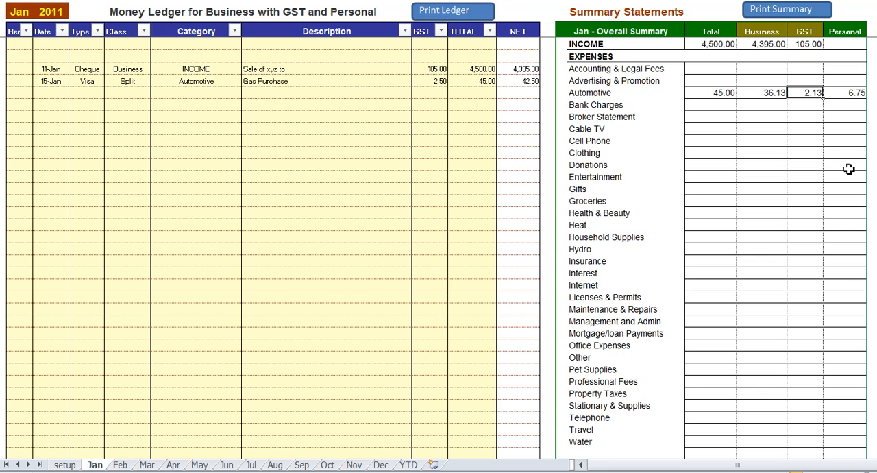
mouse_move(775, 149)
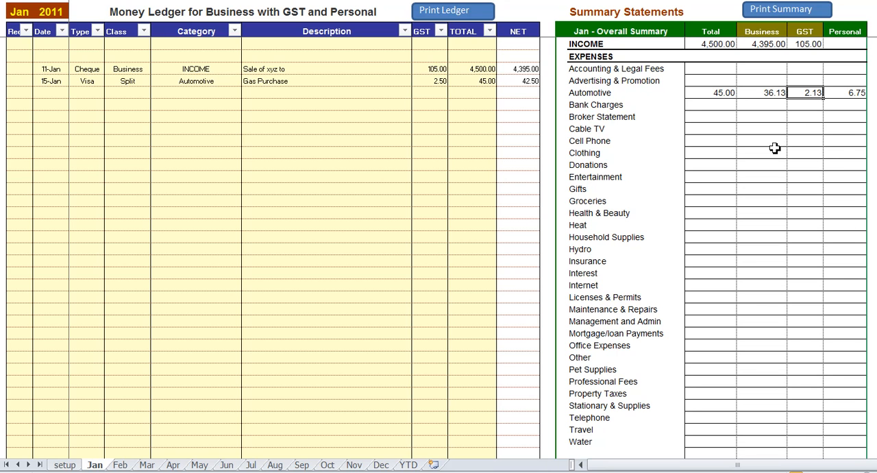
left_click(51, 92)
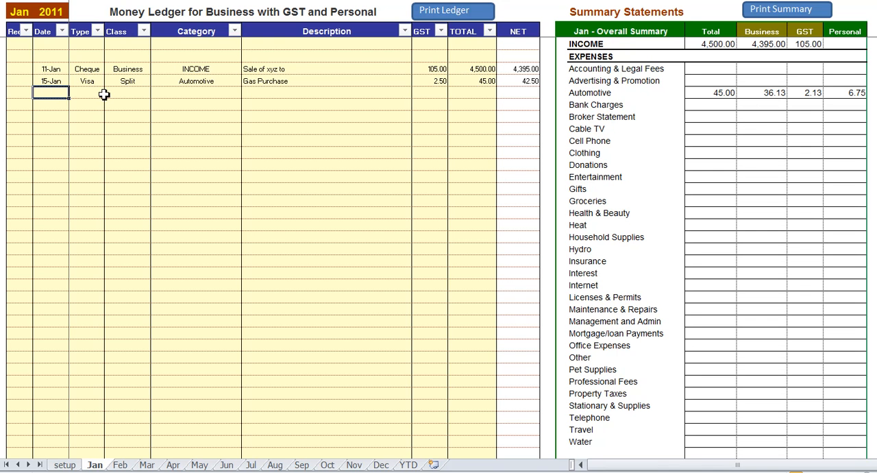
mouse_move(282, 100)
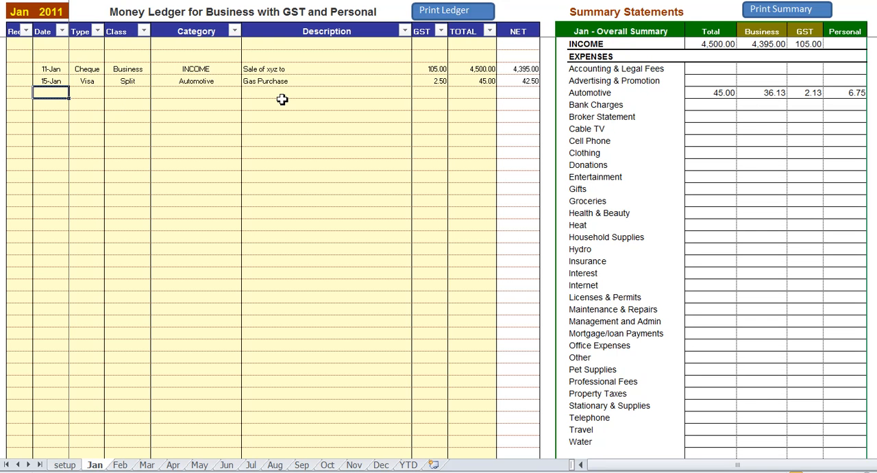
mouse_move(283, 251)
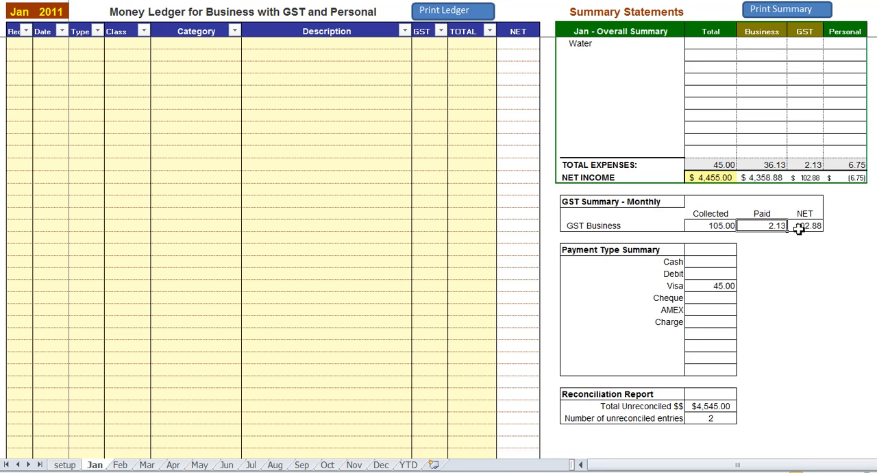
left_click(711, 286)
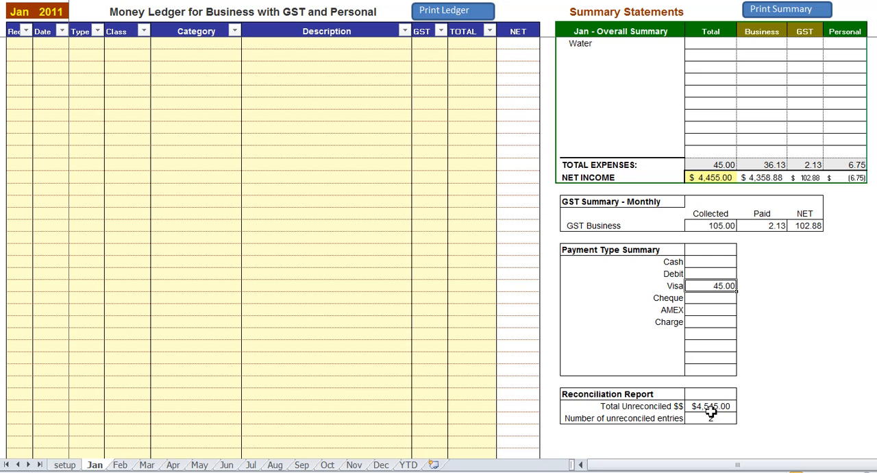
left_click(711, 418)
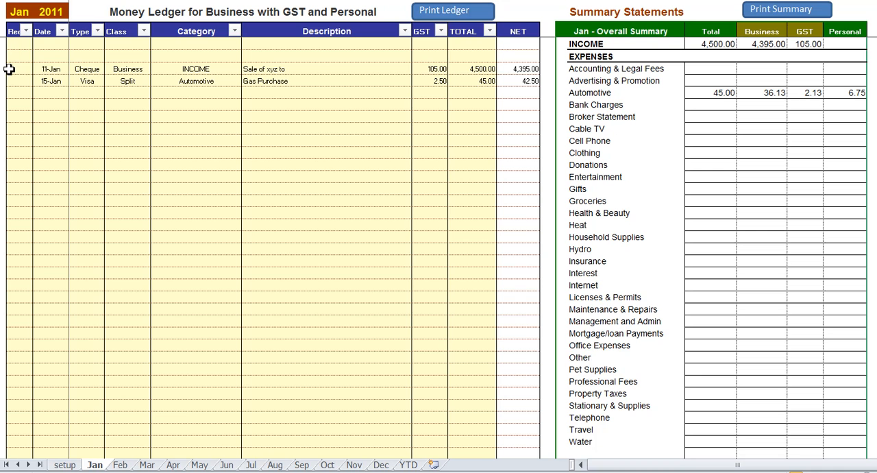
Review the YTD report sheet's figures, then return to the Jan ledger.
left_click(17, 69)
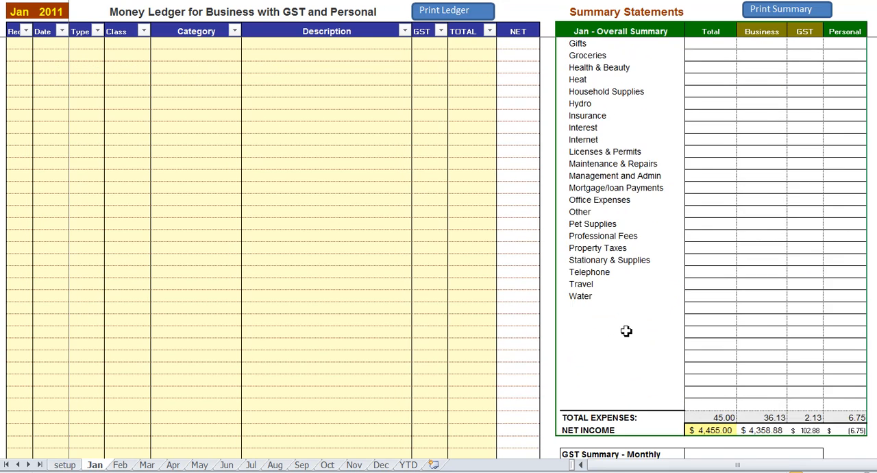
left_click(408, 465)
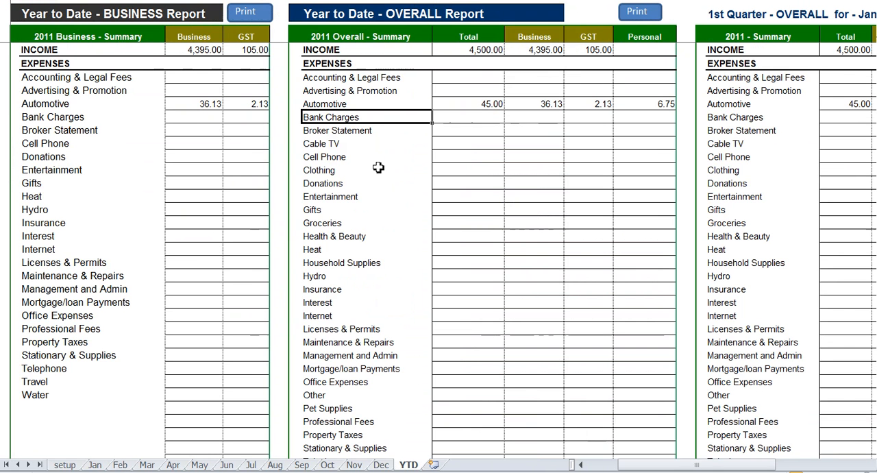
scroll("down", 3)
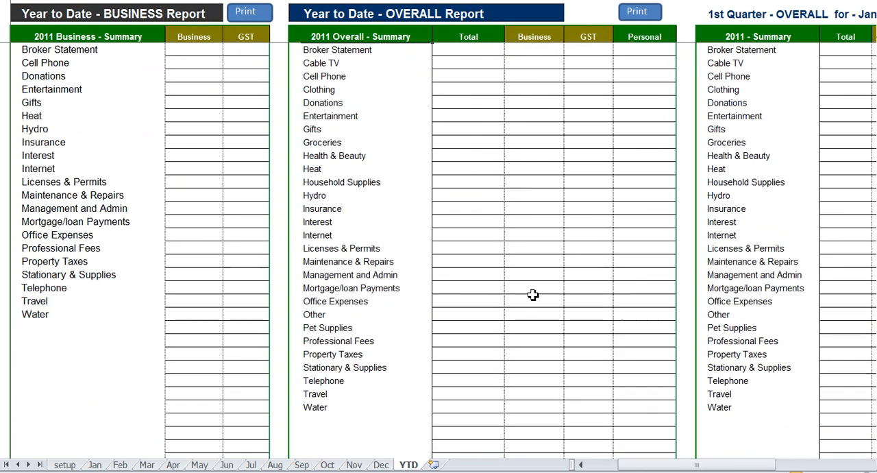
left_click(95, 465)
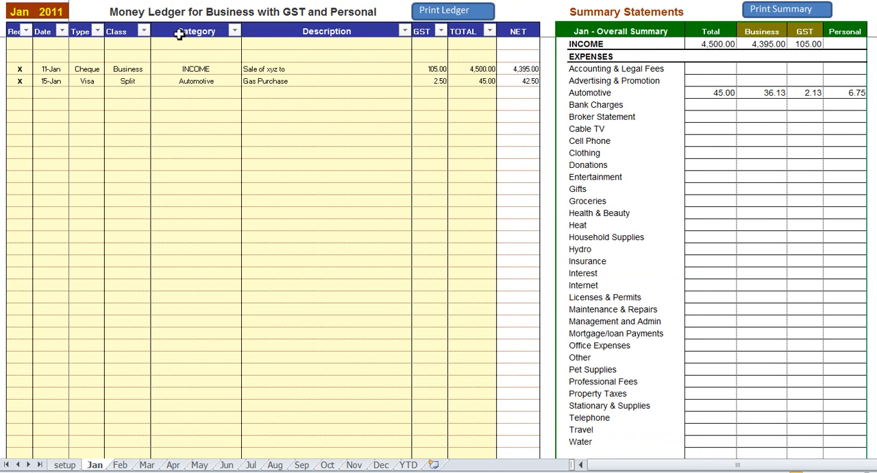